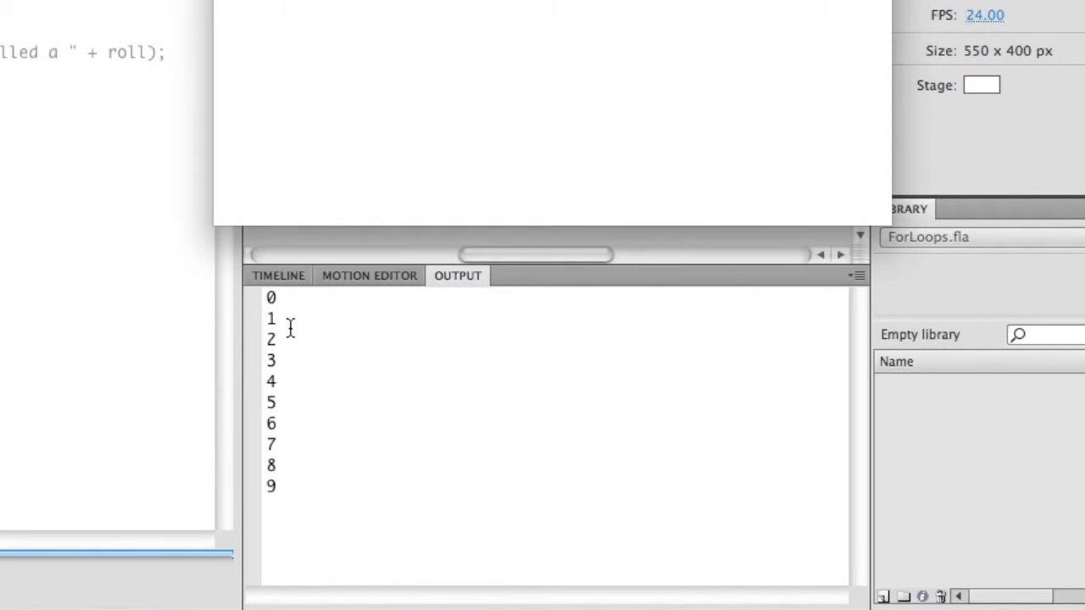
pyautogui.moveTo(278, 301)
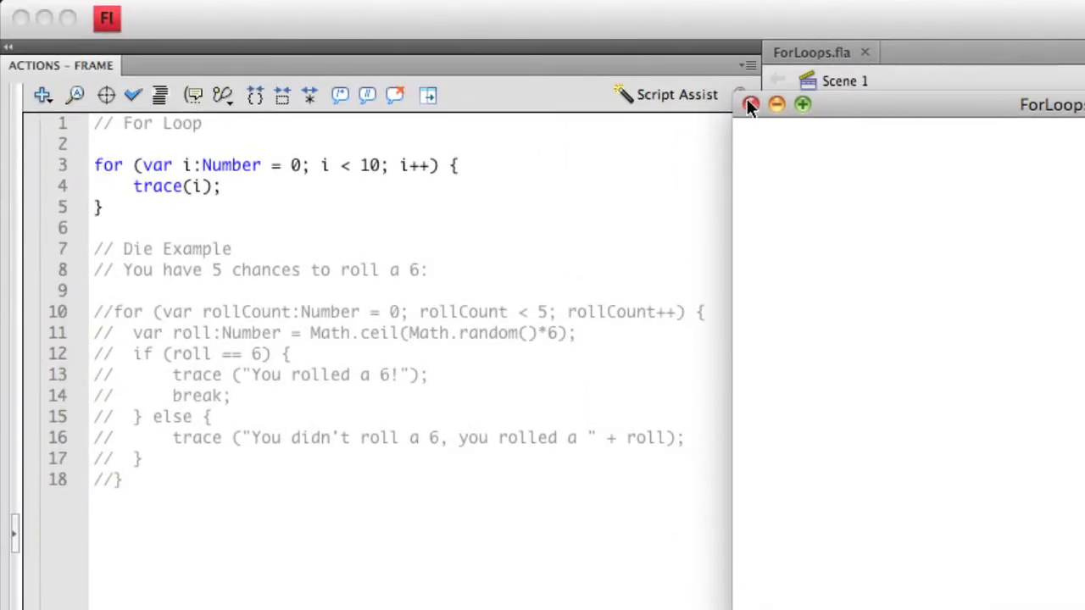
# Step: Close the test movie preview and go back to the for loop script in the Actions panel
pyautogui.click(751, 103)
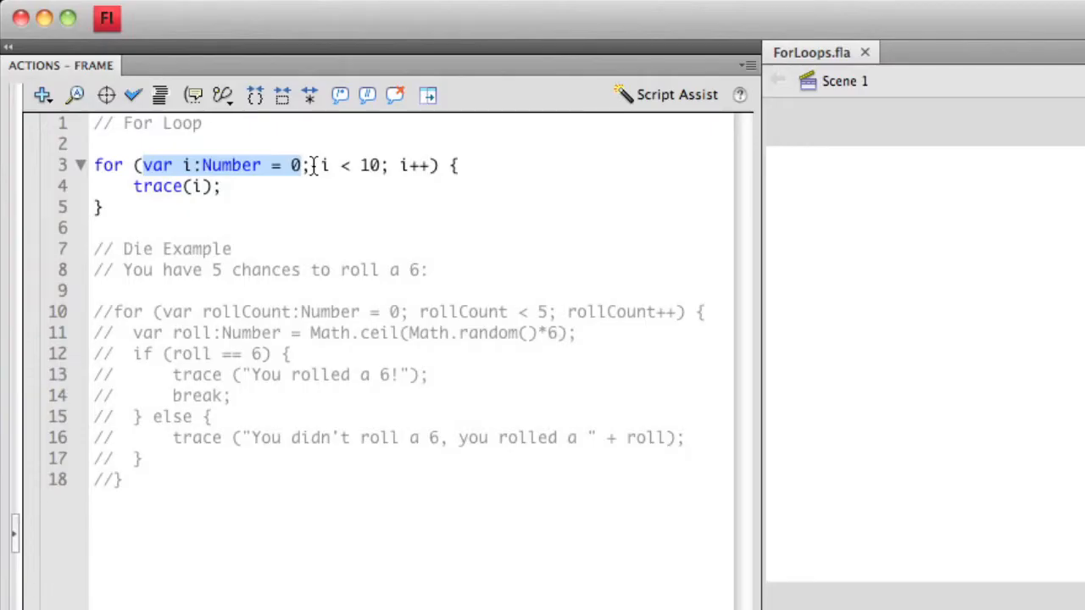
pyautogui.click(308, 164)
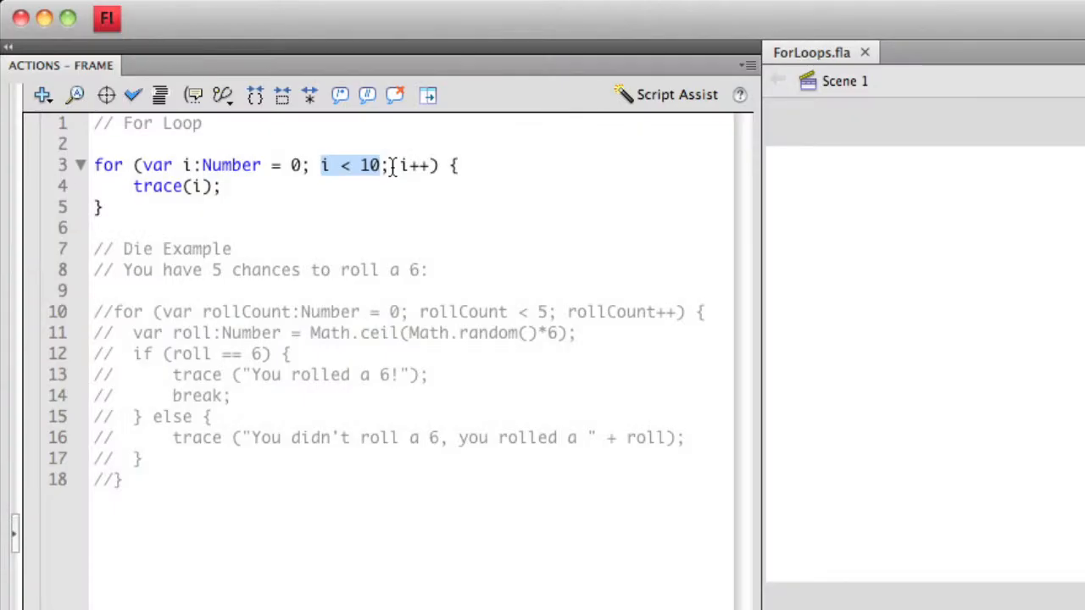
pyautogui.doubleClick(416, 166)
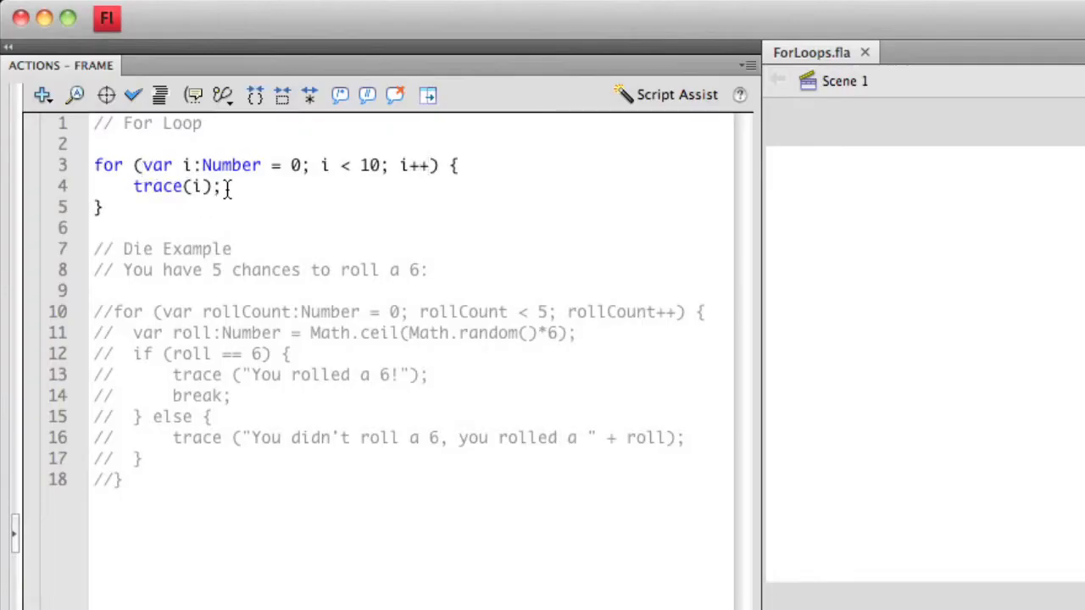
pyautogui.click(428, 164)
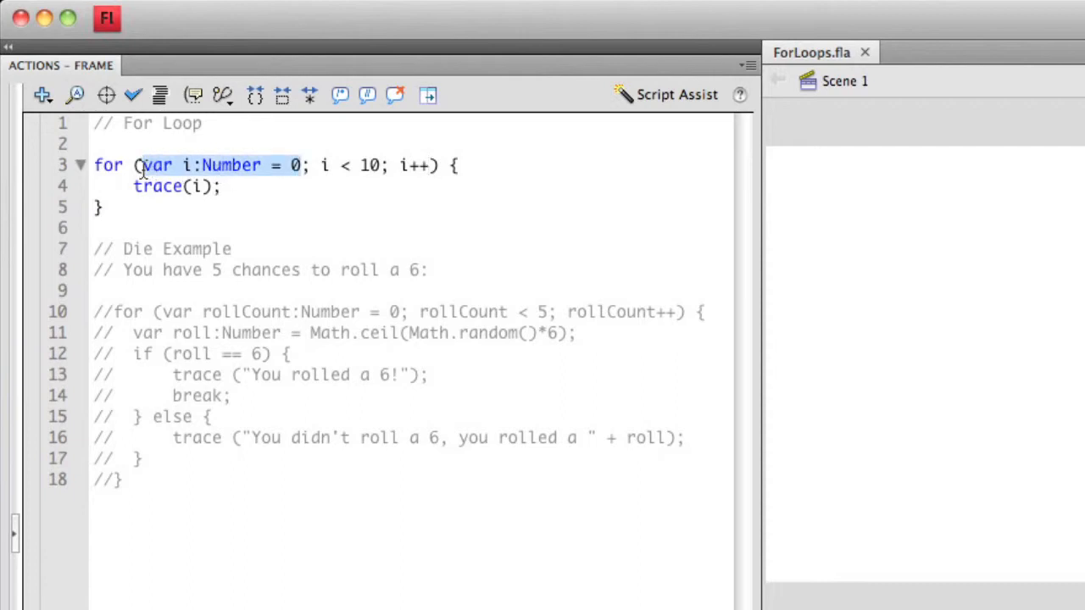
pyautogui.moveTo(144, 165); pyautogui.dragTo(457, 207)
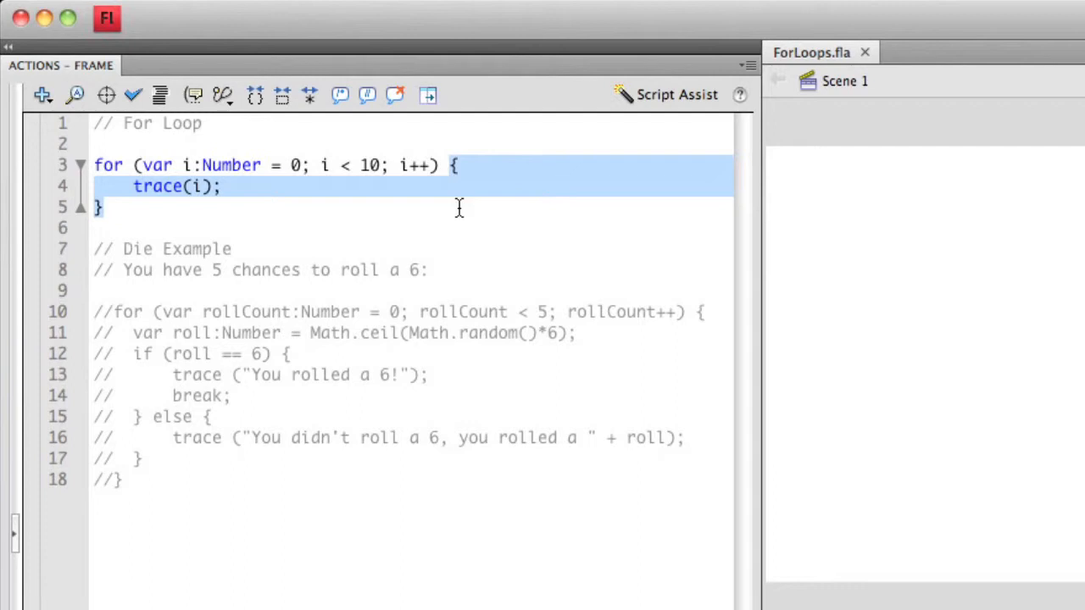
pyautogui.moveTo(229, 191)
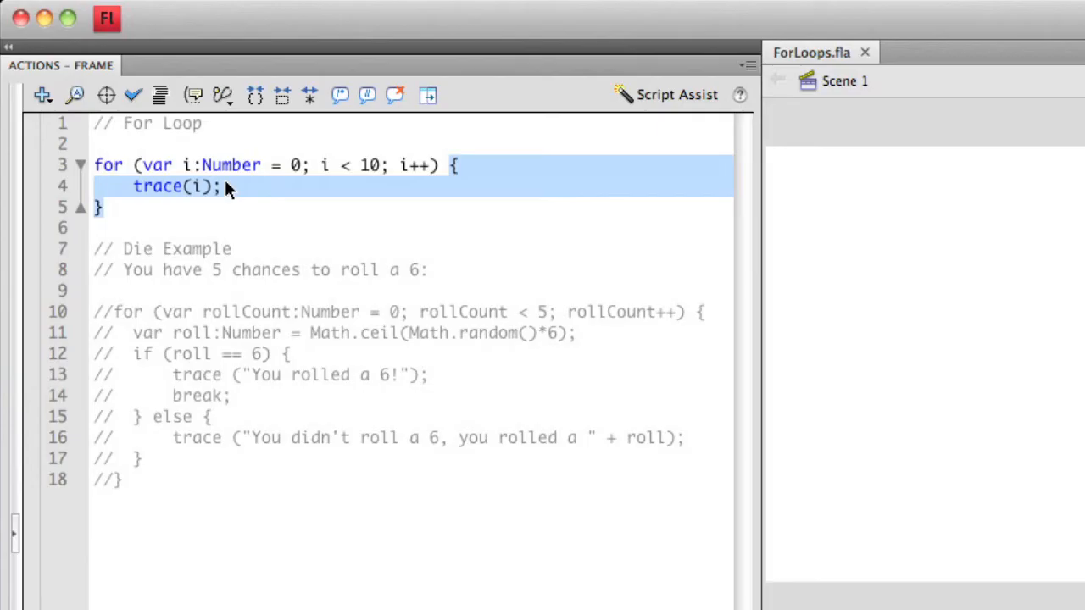
pyautogui.click(225, 186)
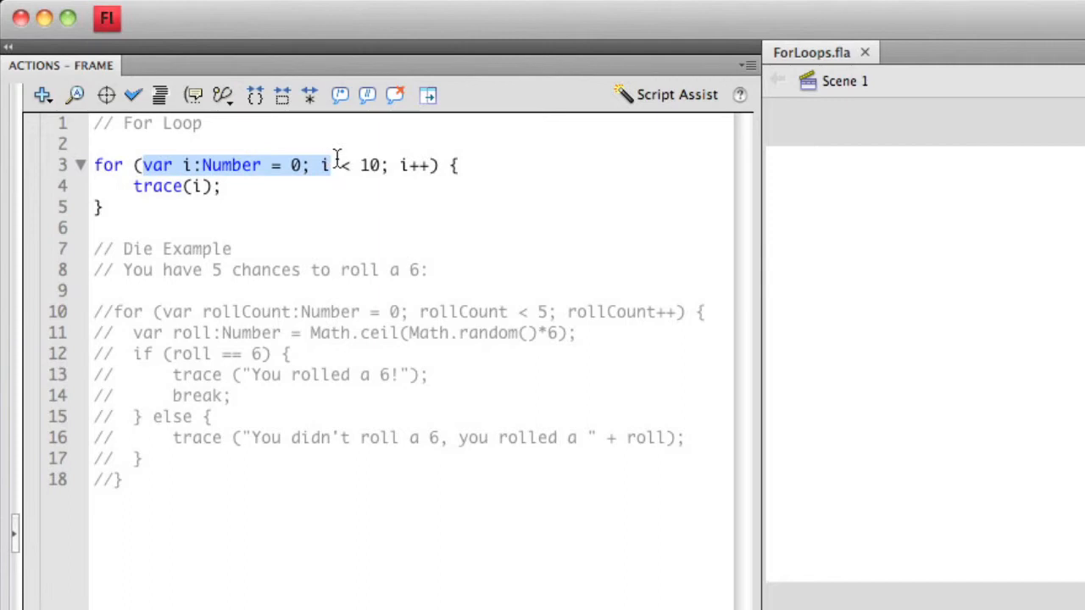
pyautogui.click(322, 165)
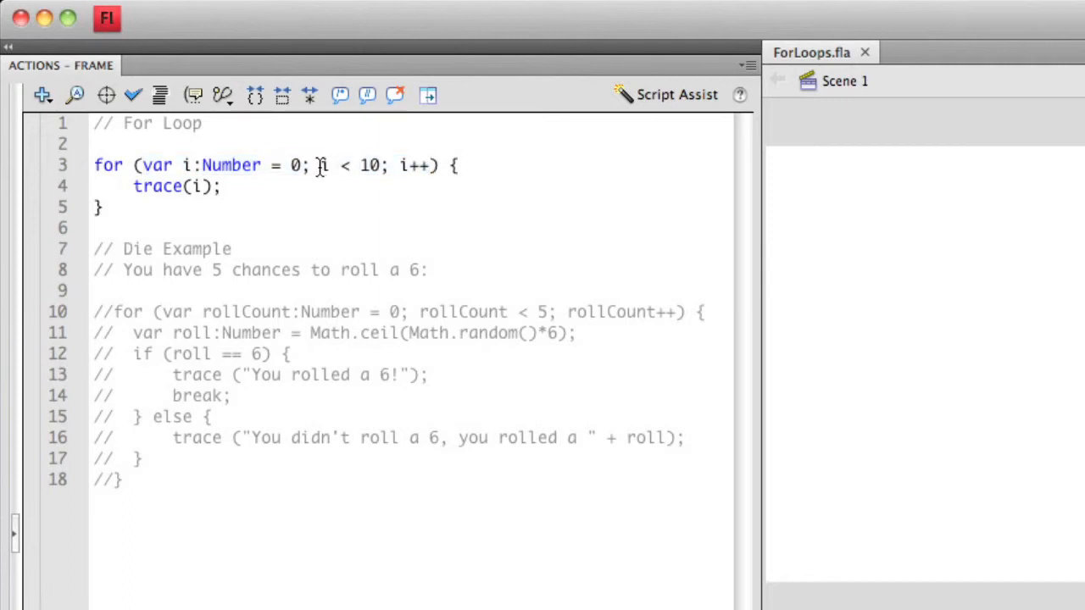